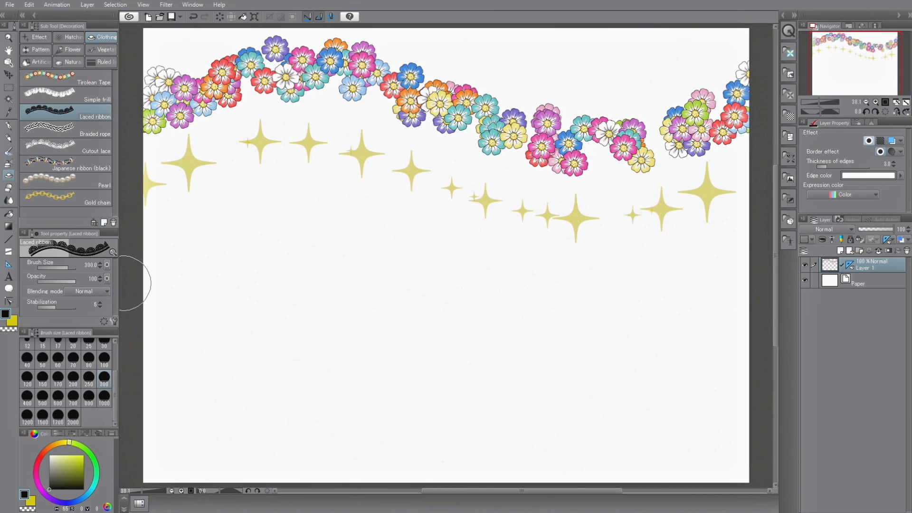
Select the Laced ribbon decoration brush for the black wavy ribbon stroke.
click(39, 62)
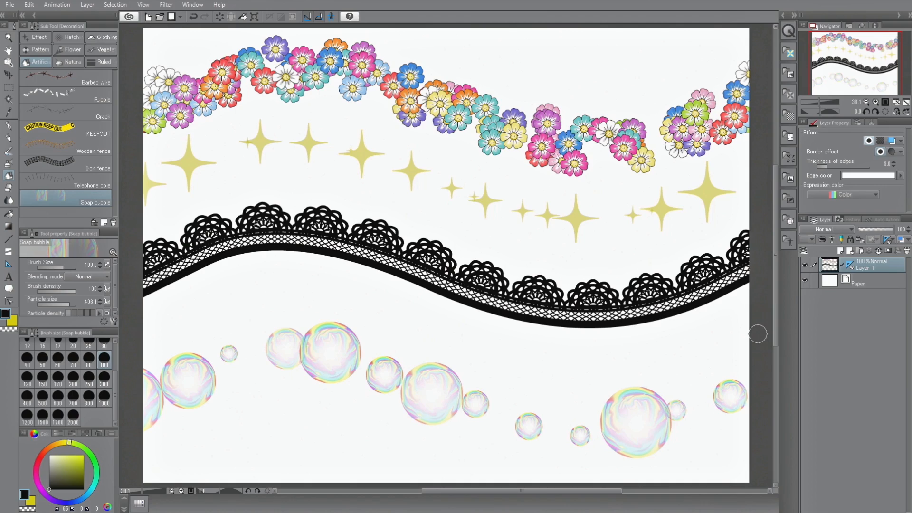